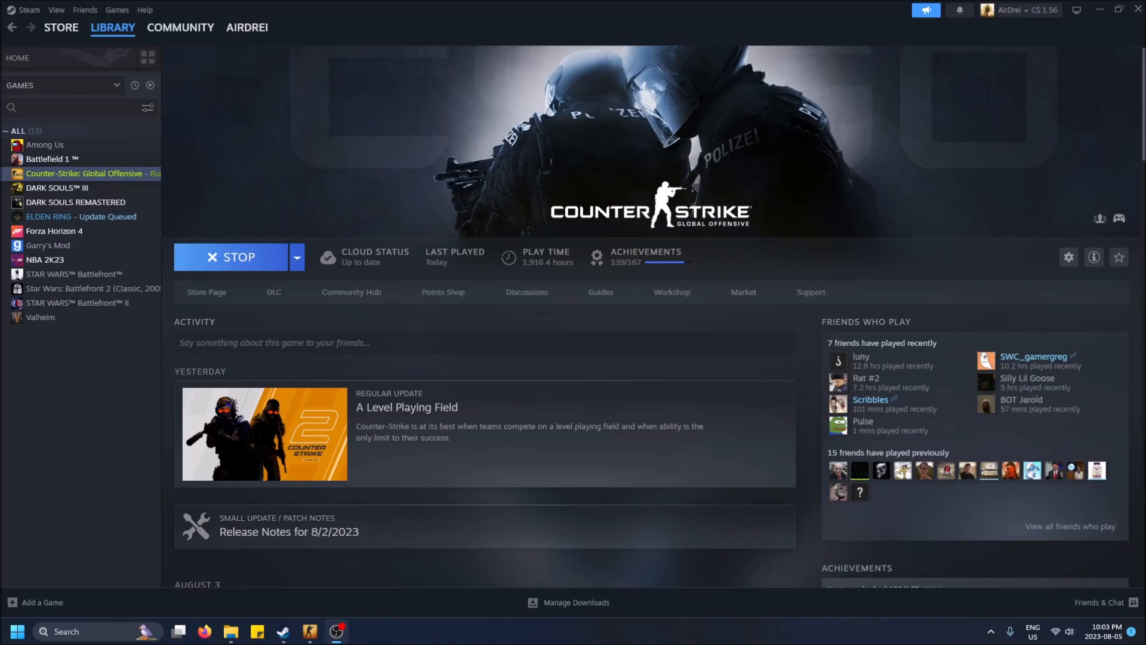
mouse_move(849, 230)
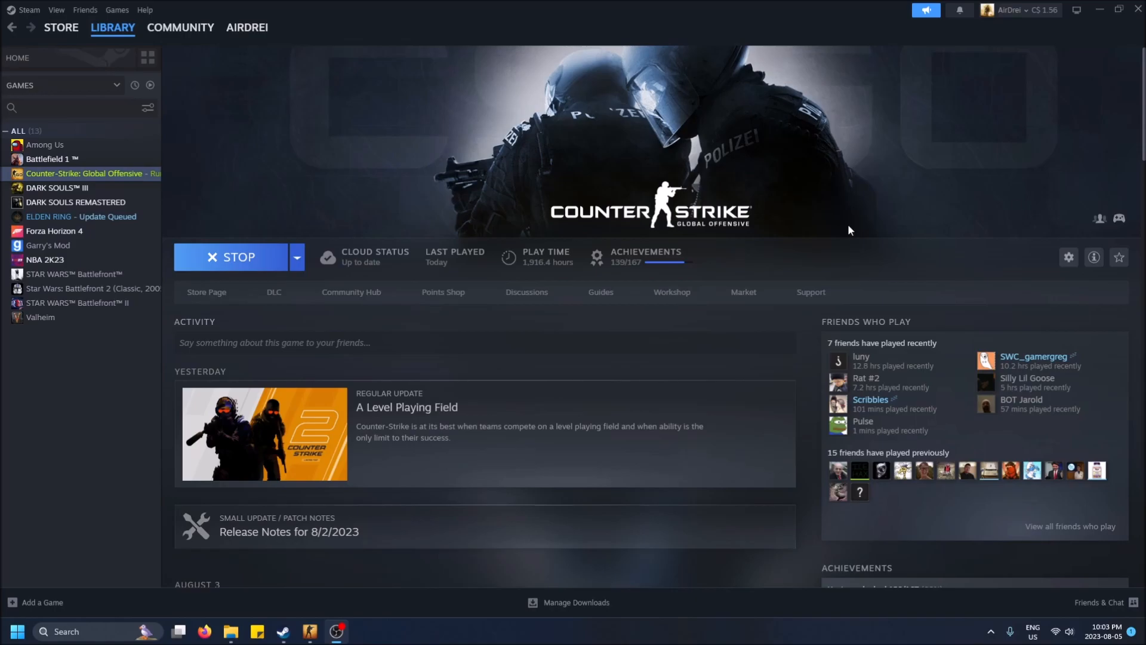
mouse_move(91, 193)
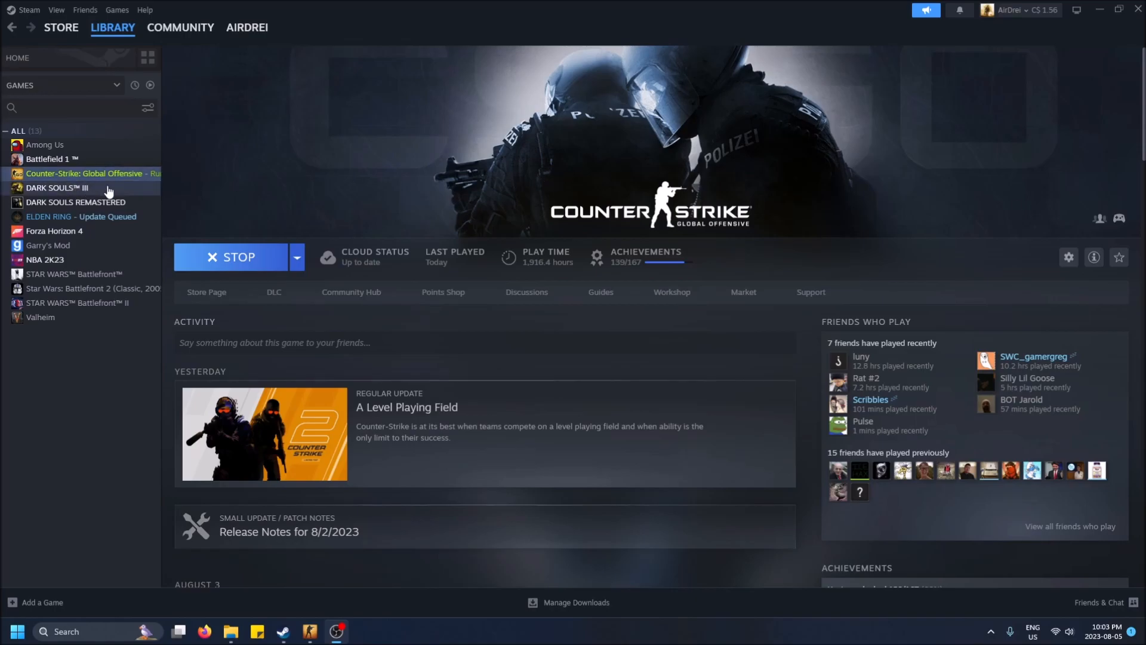
Step: Browse the Store and Library section menus, switching between them twice
left_click(60, 28)
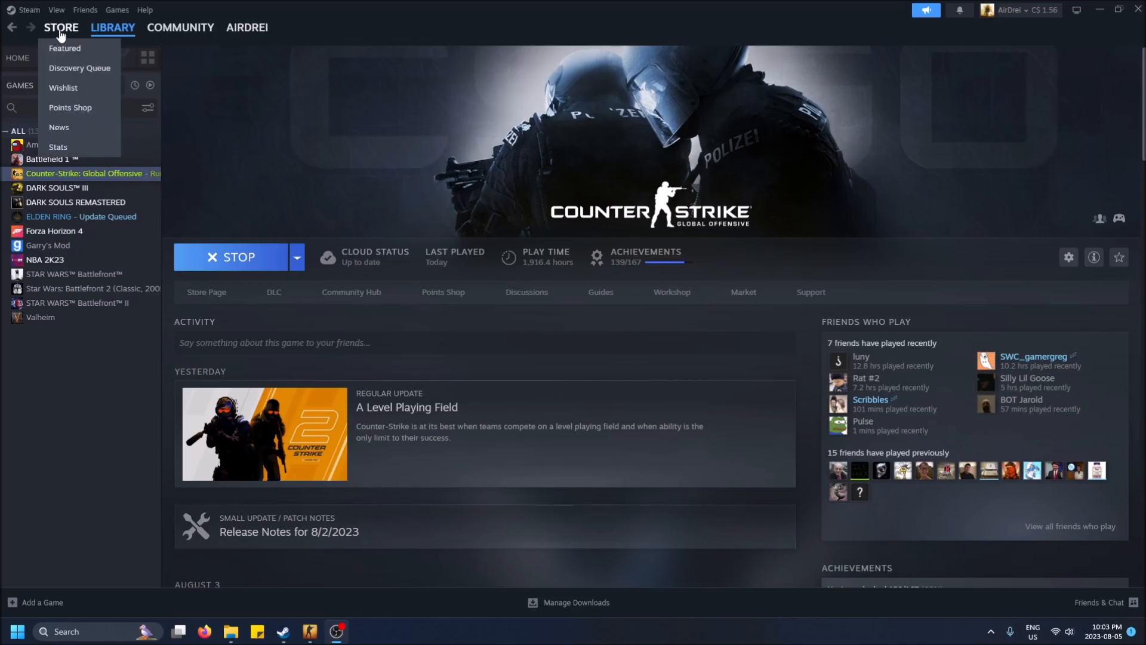
left_click(112, 28)
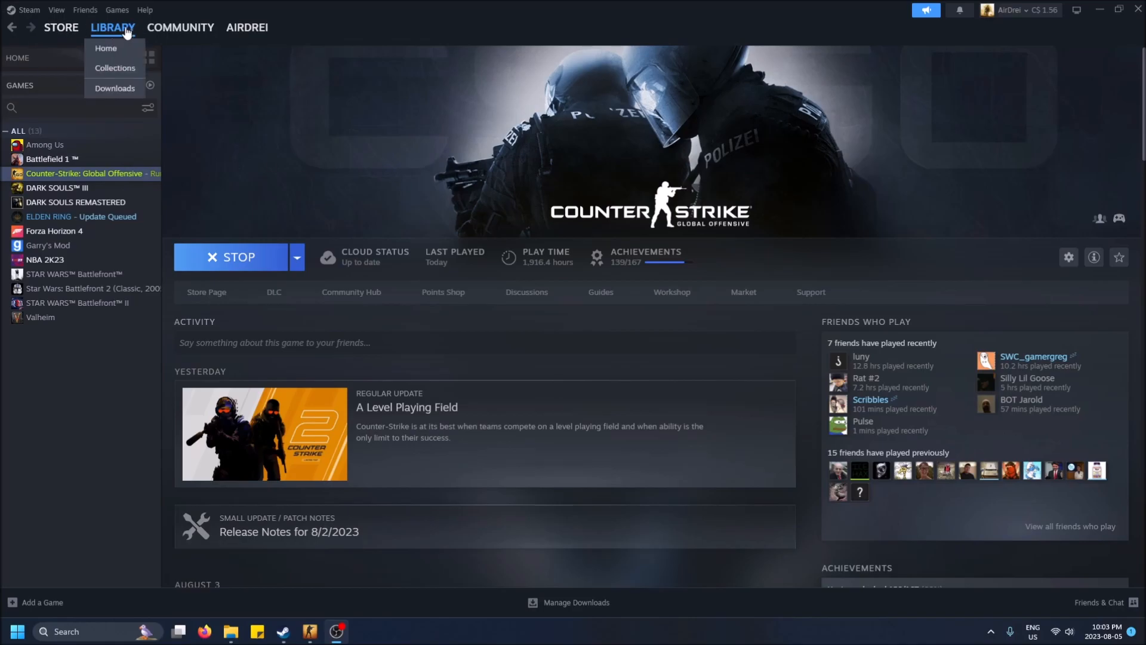
left_click(61, 27)
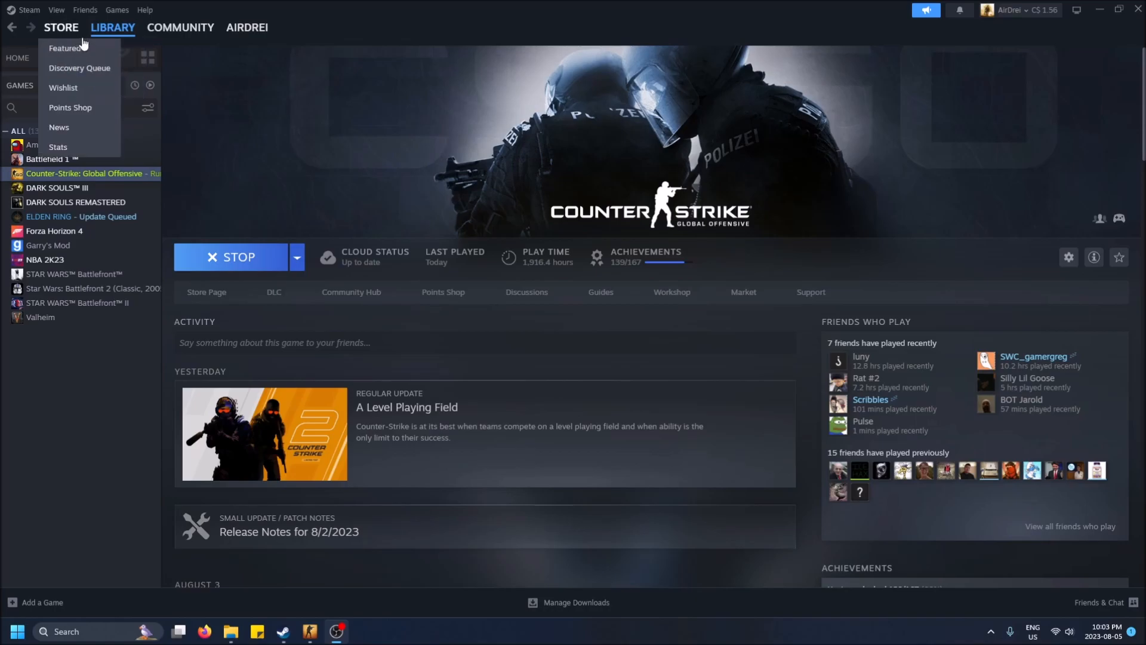
left_click(112, 28)
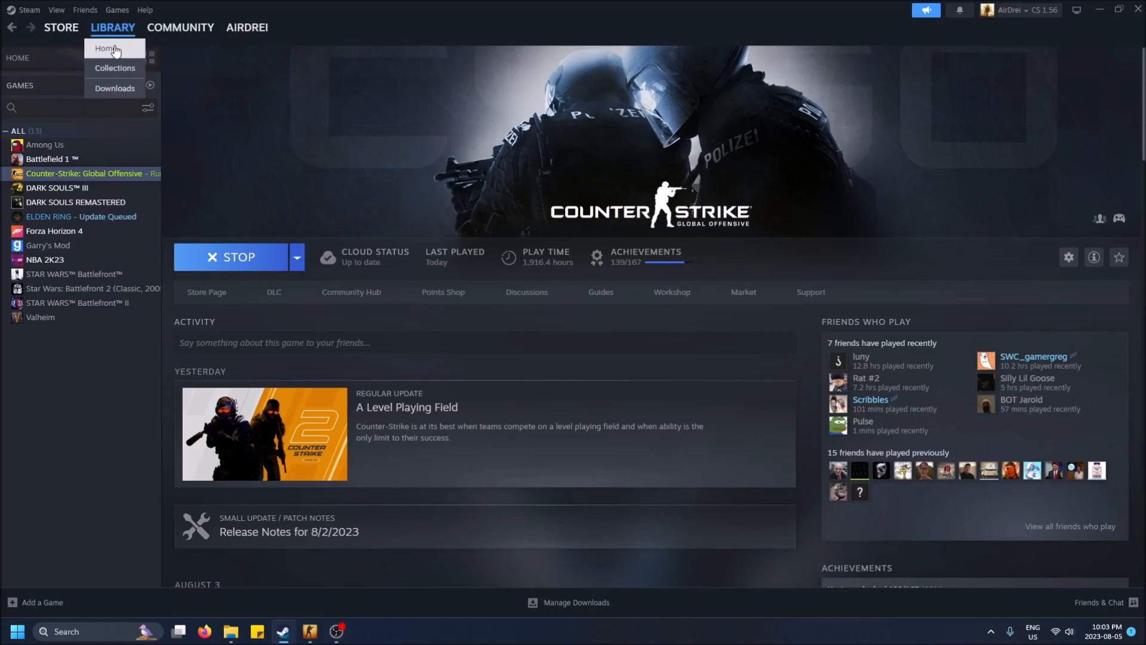
Step: Go to the Library Home page, then reopen and dismiss the Library dropdown
left_click(111, 48)
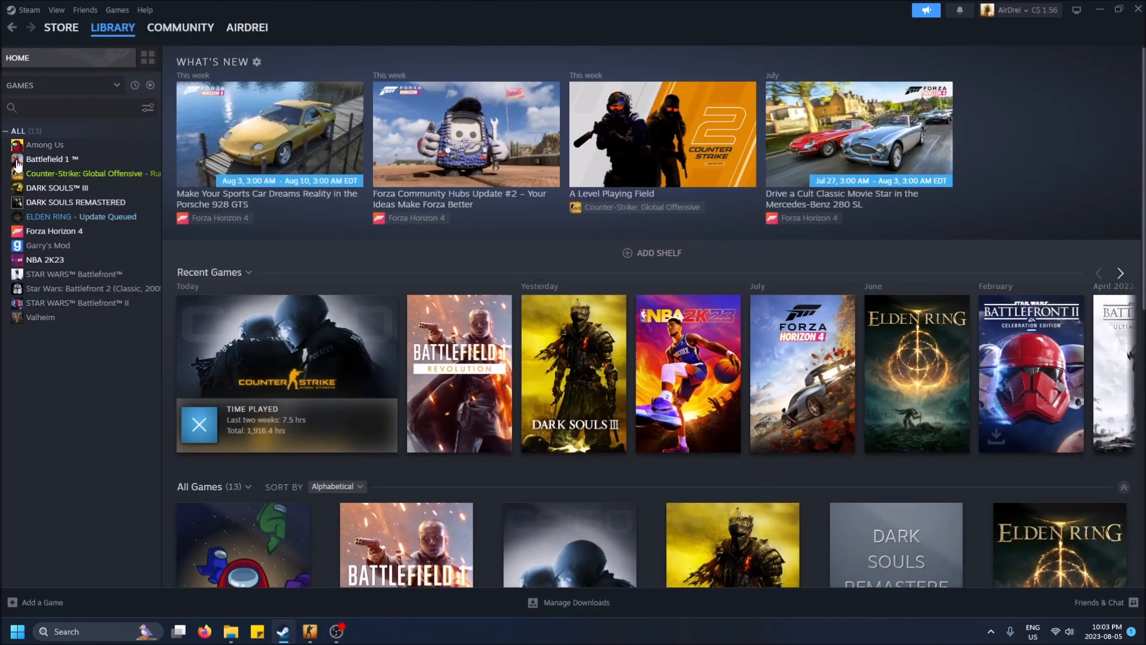
mouse_move(68, 191)
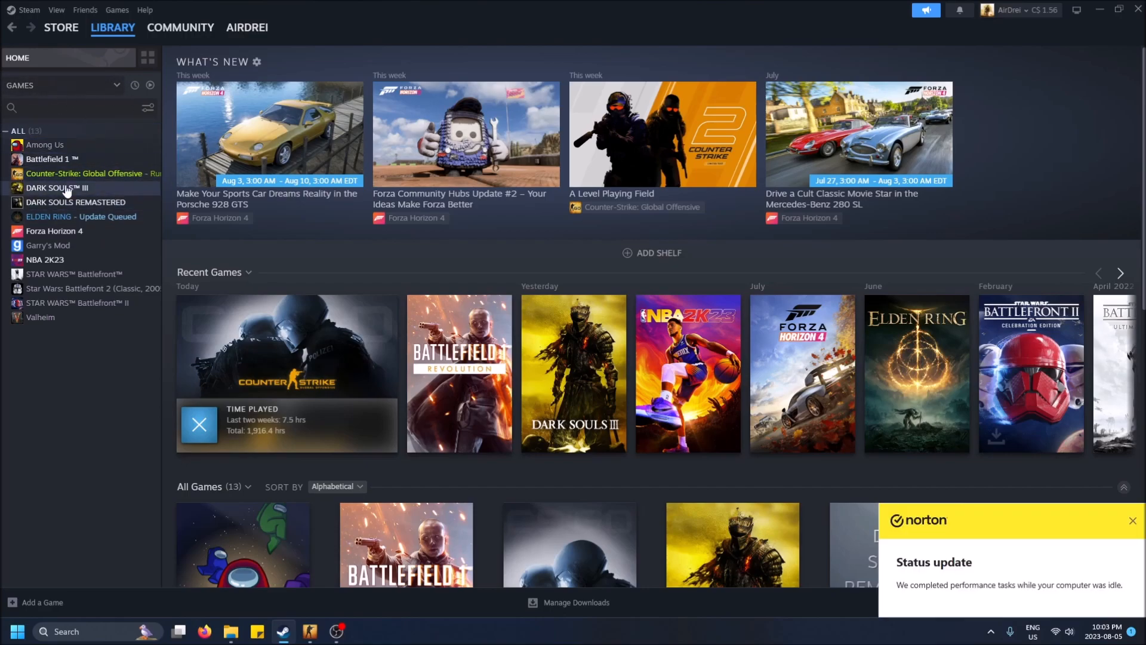
left_click(112, 28)
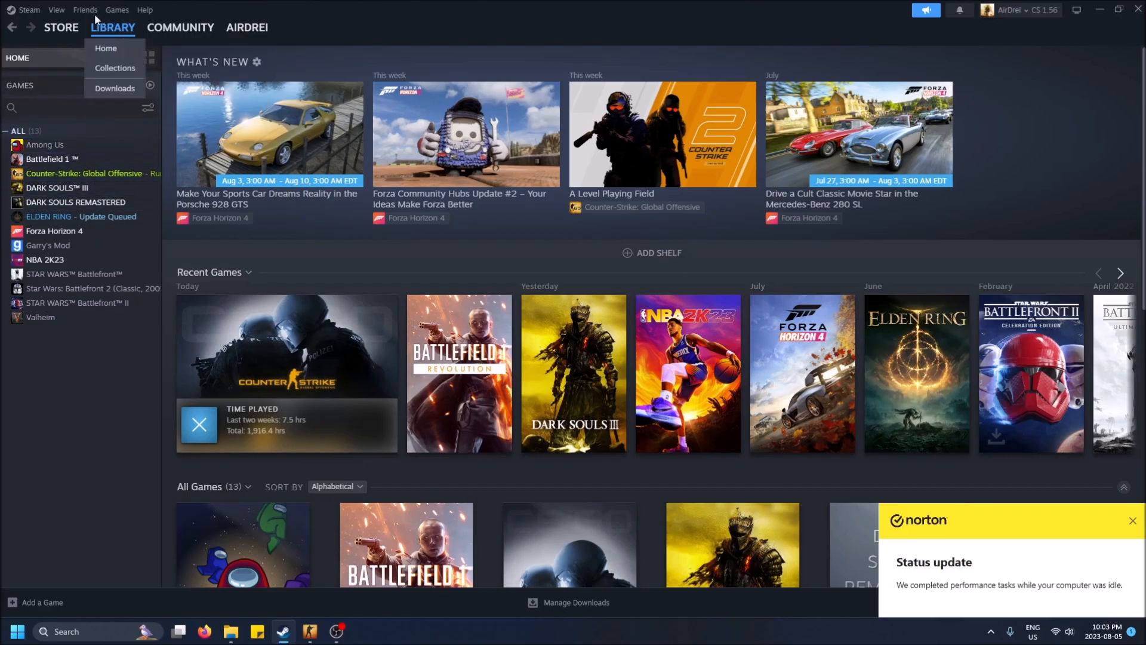
left_click(67, 202)
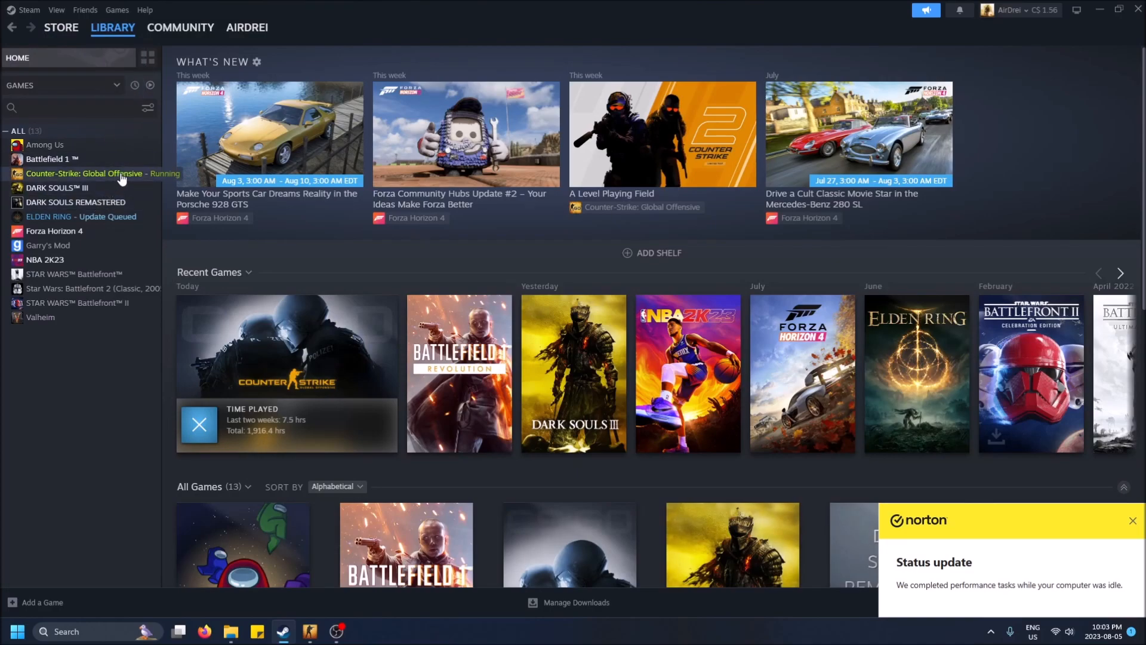
Step: Set Counter-Strike: Global Offensive's automatic updates to High Priority in its Properties Updates page
right_click(83, 173)
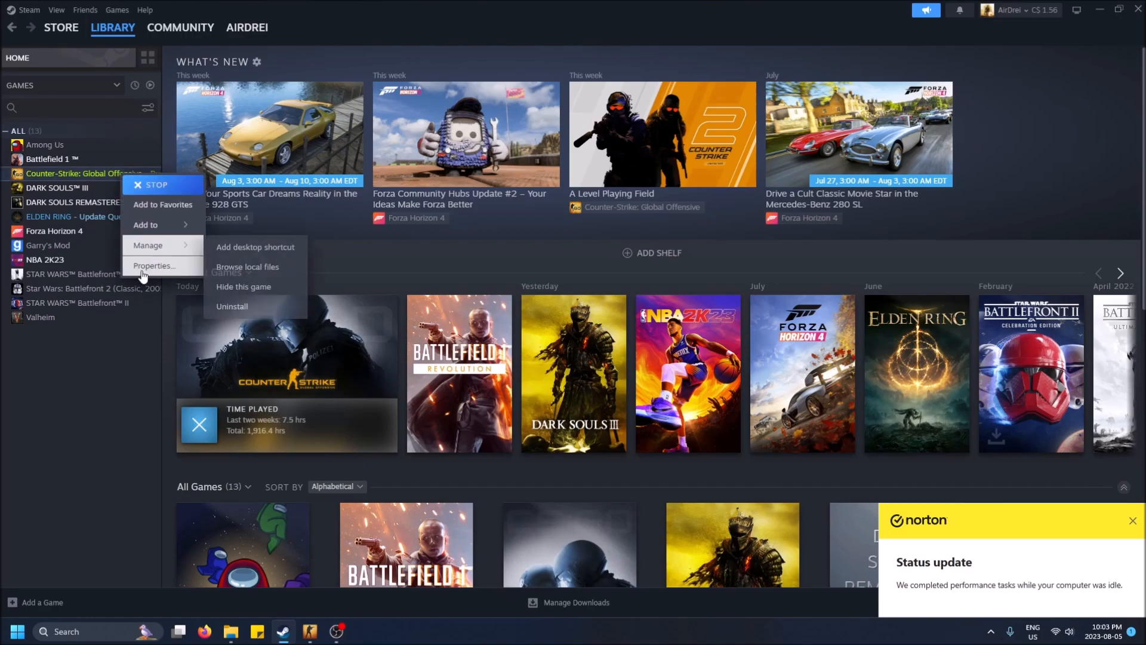
left_click(153, 265)
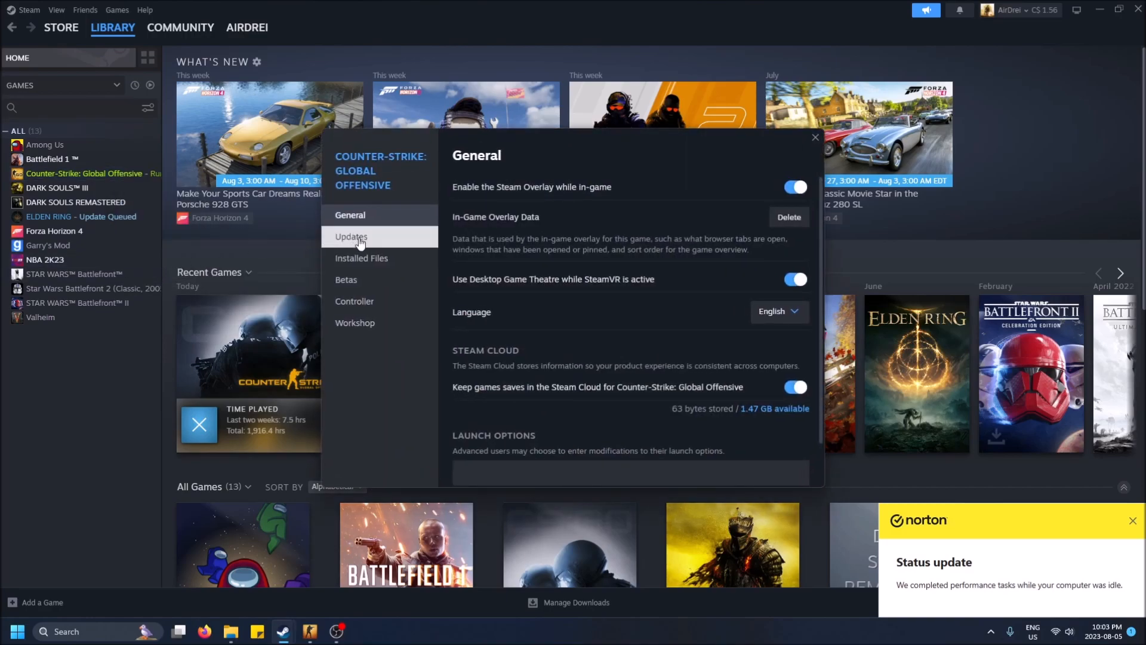
left_click(351, 237)
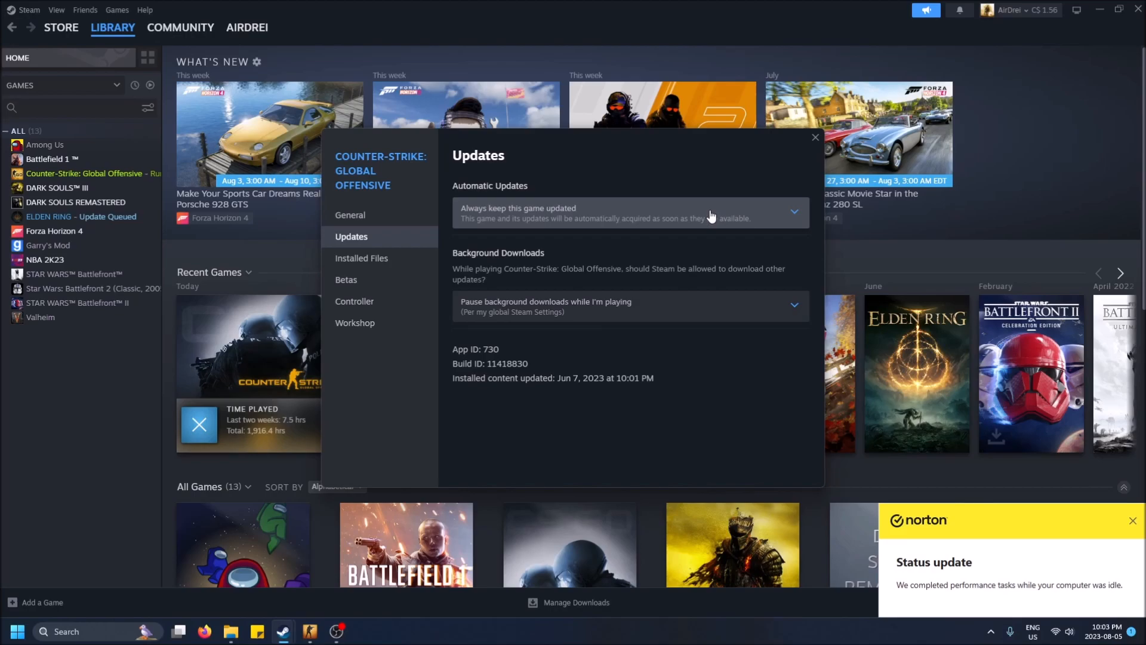
left_click(630, 213)
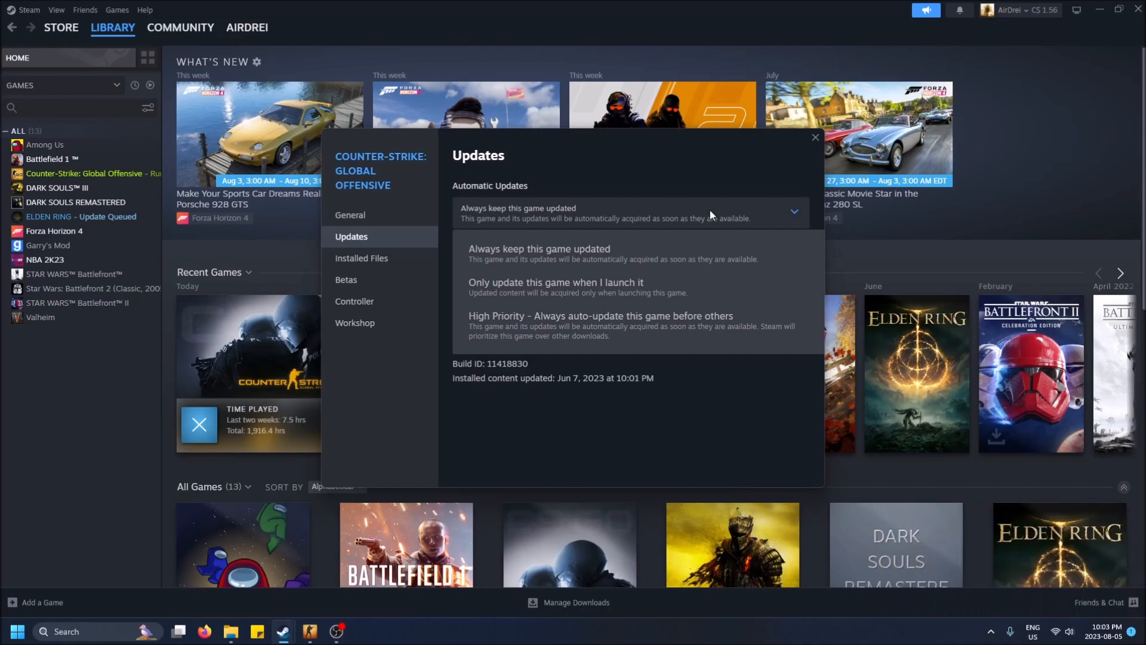
mouse_move(496, 298)
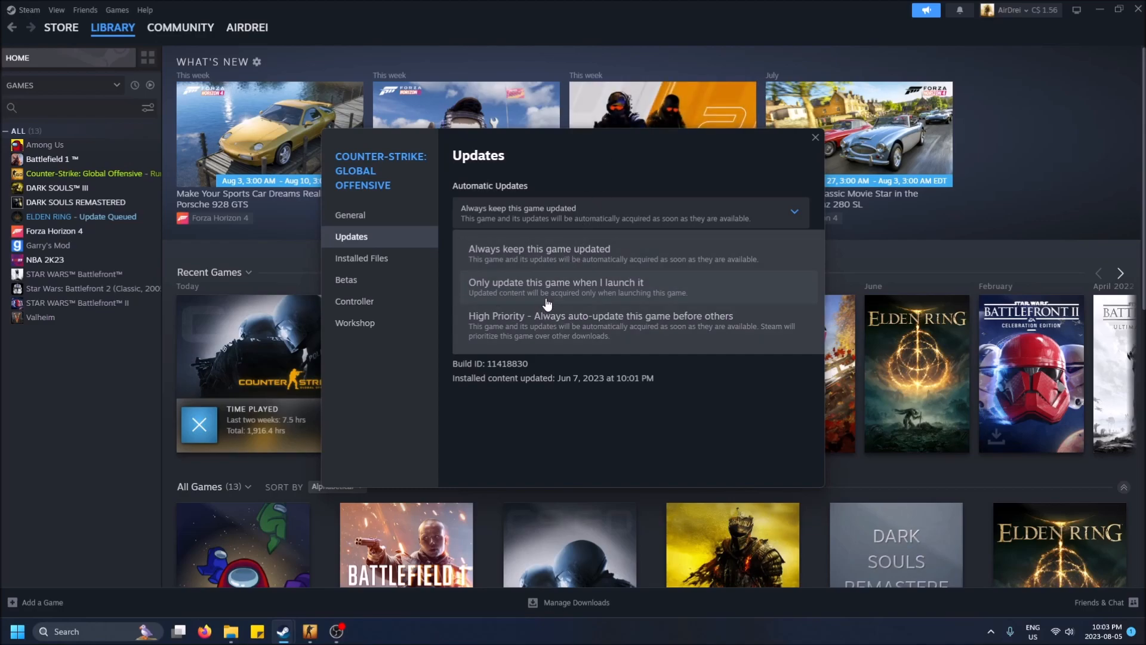
mouse_move(536, 434)
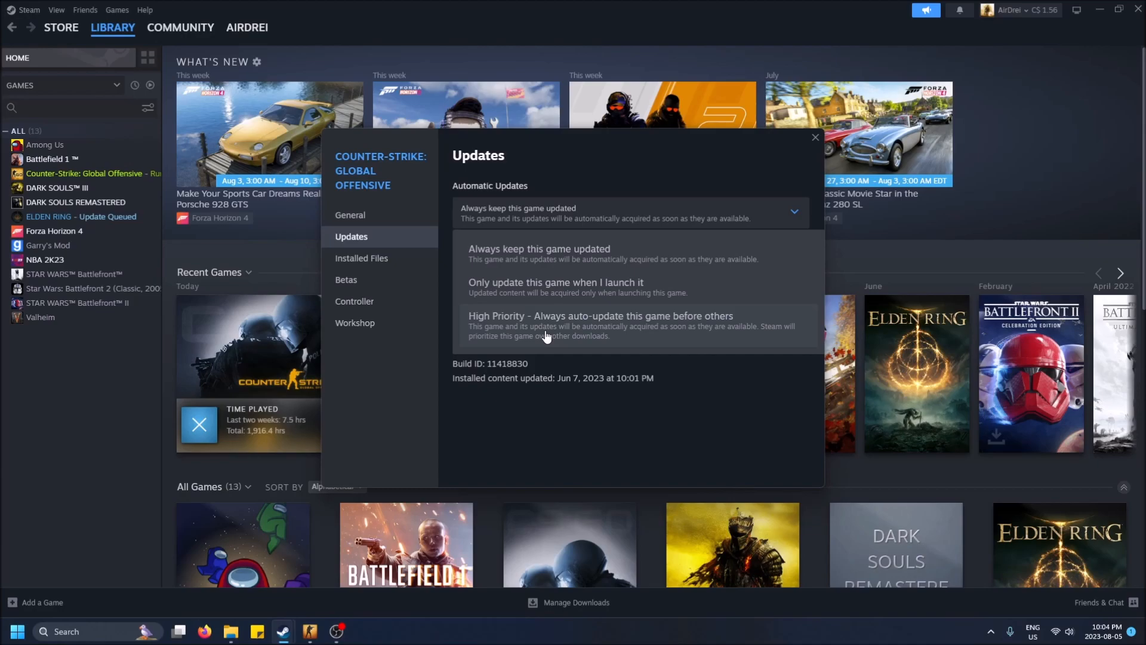
left_click(601, 320)
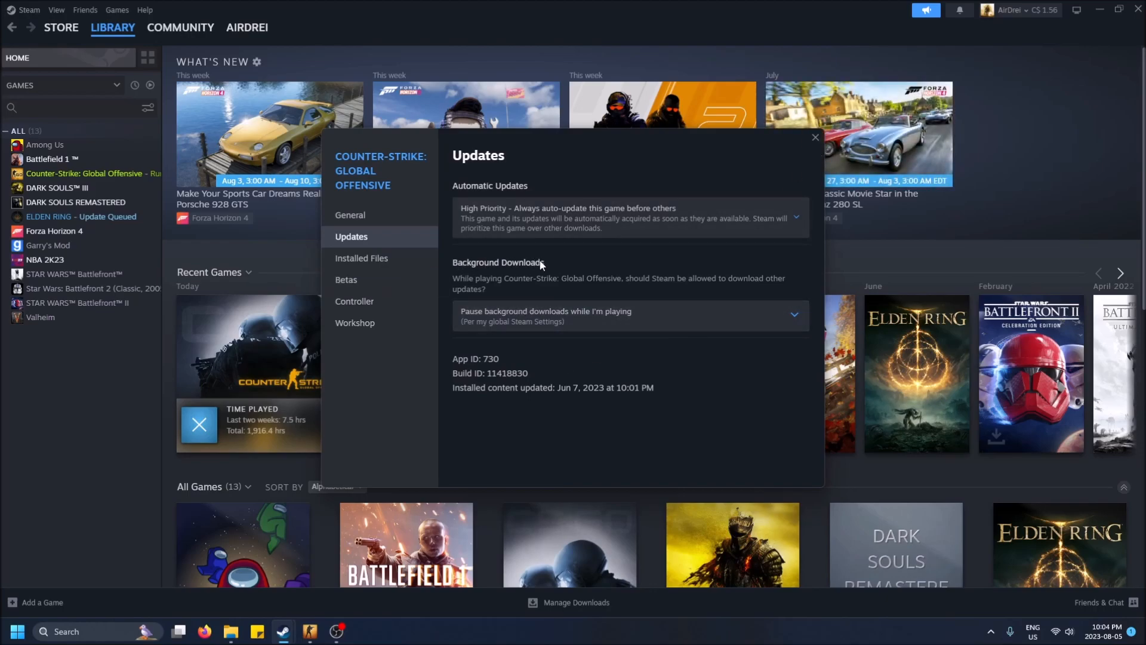
mouse_move(488, 292)
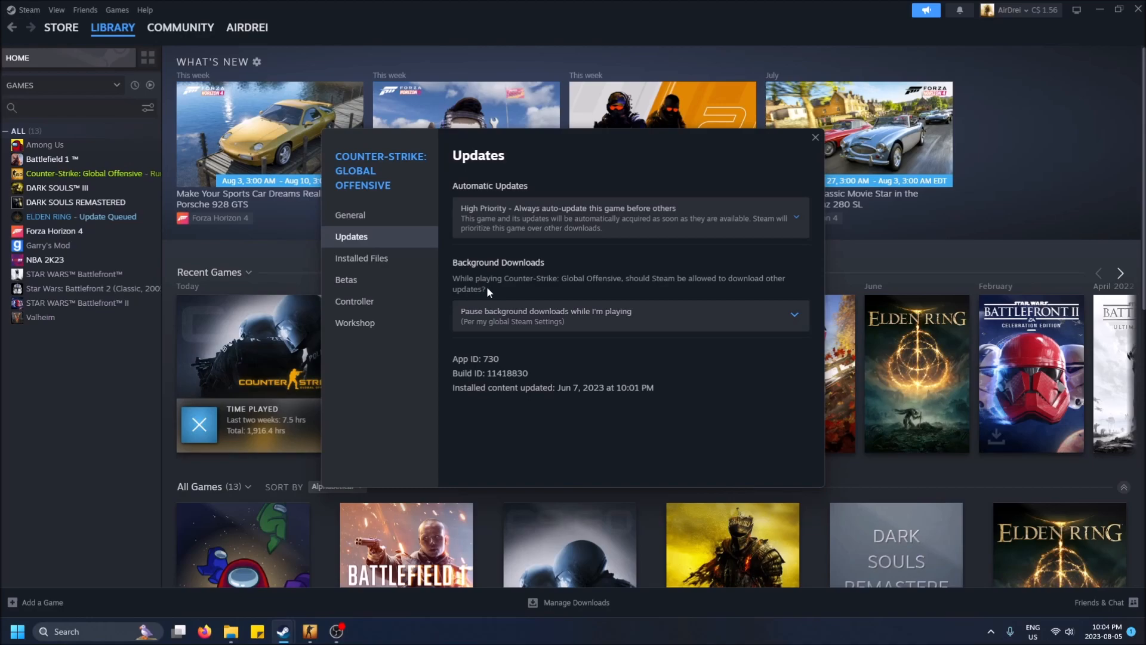
Step: Expand CS:GO's Background Downloads dropdown to list pause, always allow and never allow
left_click(630, 315)
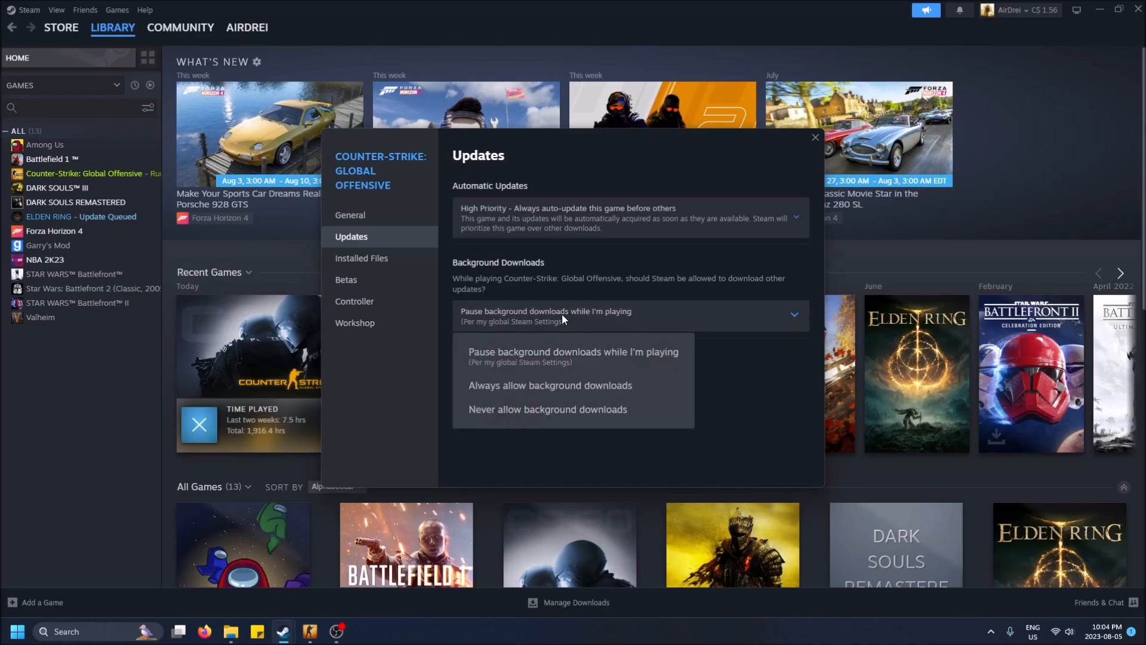
mouse_move(570, 296)
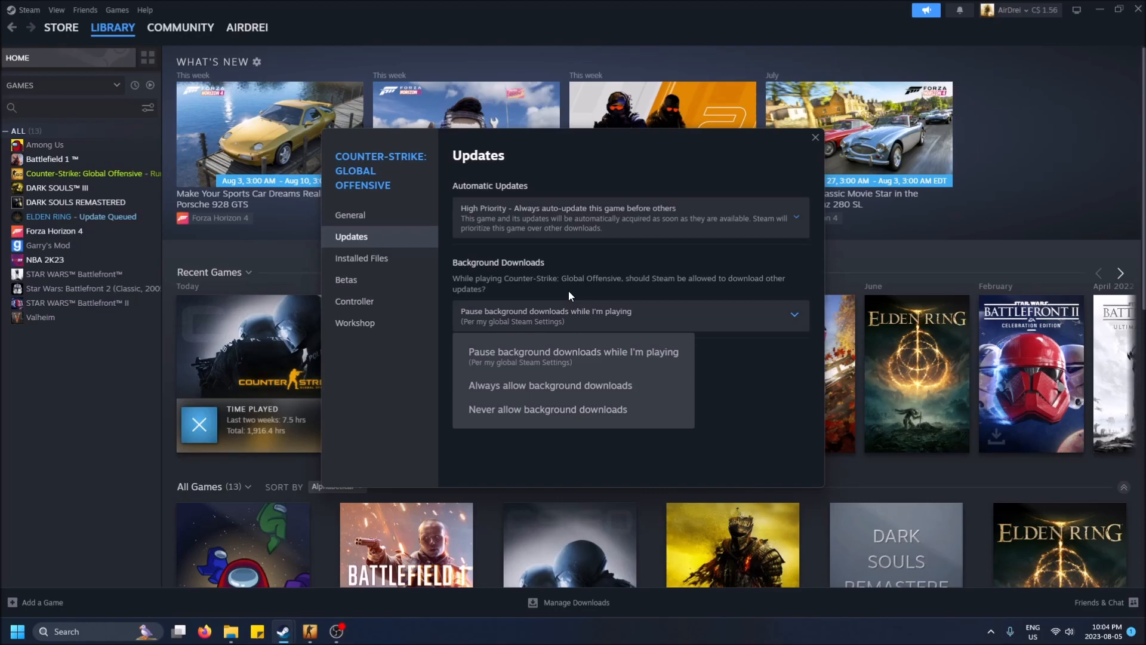
mouse_move(511, 398)
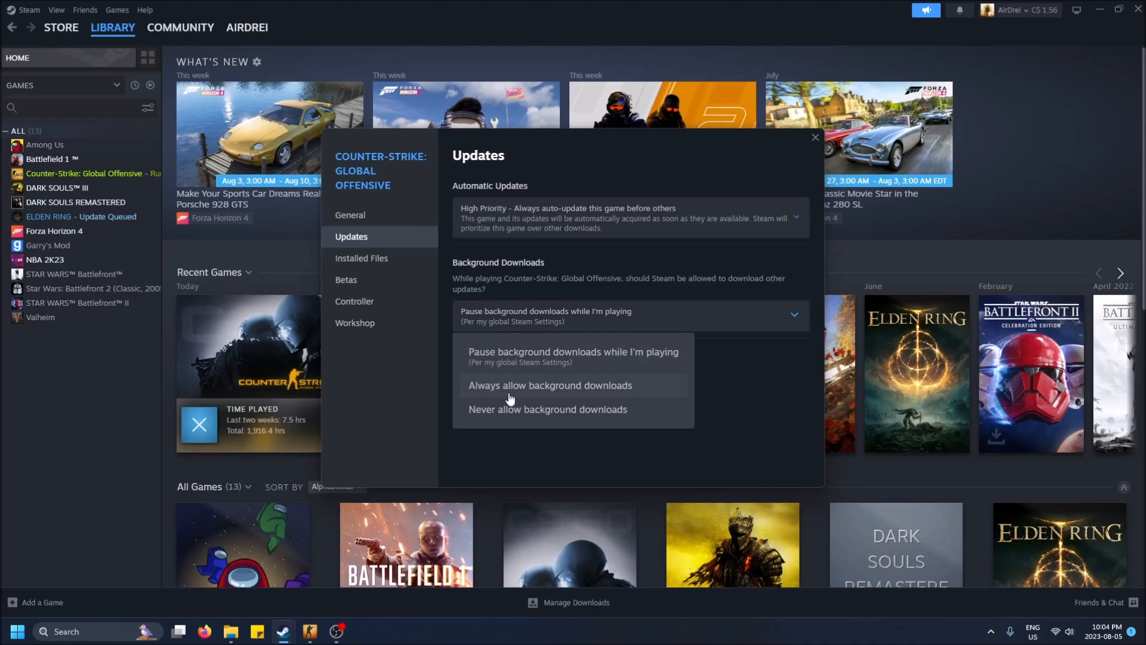
mouse_move(525, 397)
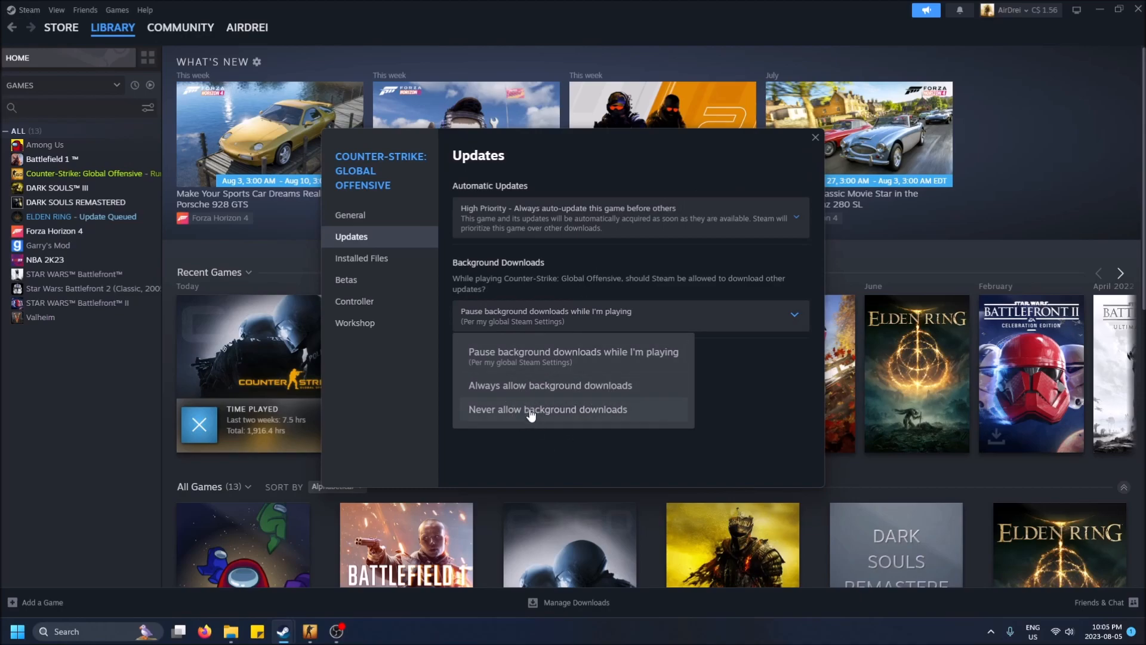
mouse_move(513, 357)
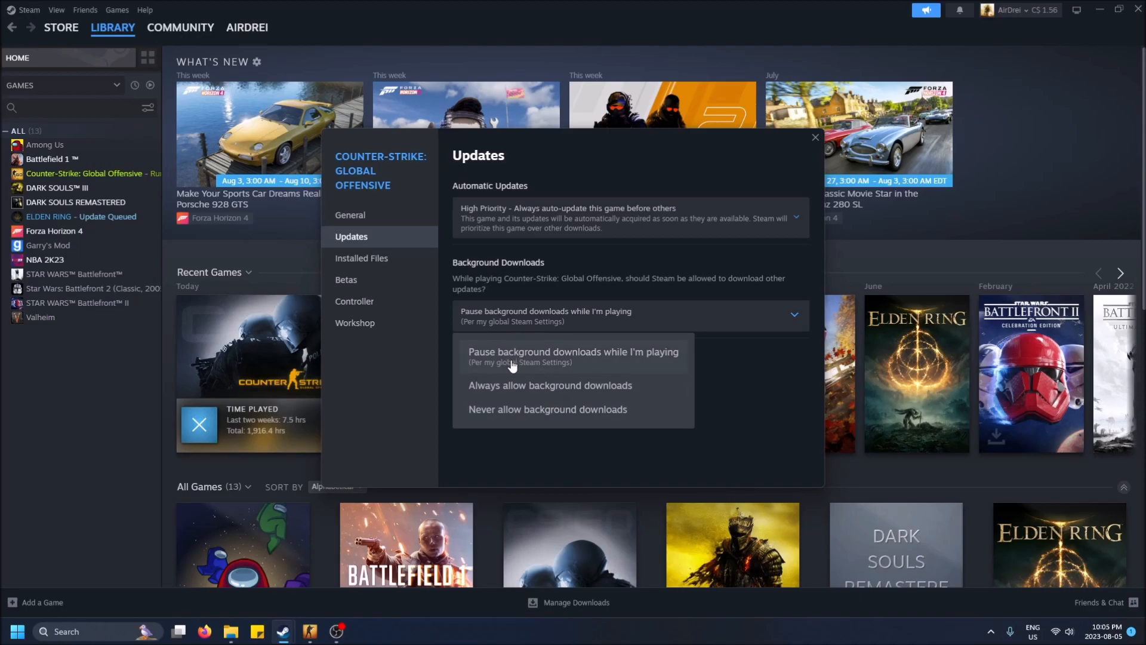
mouse_move(764, 400)
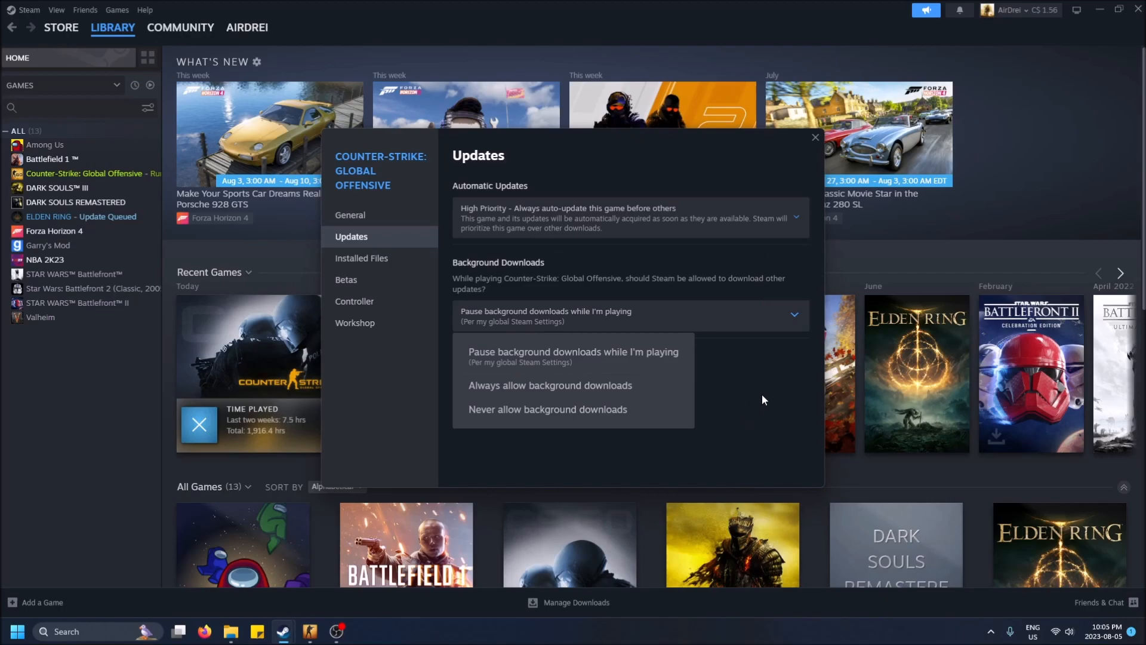
Step: Close CS:GO's properties, then set Dark Souls III to always allow background downloads
left_click(815, 137)
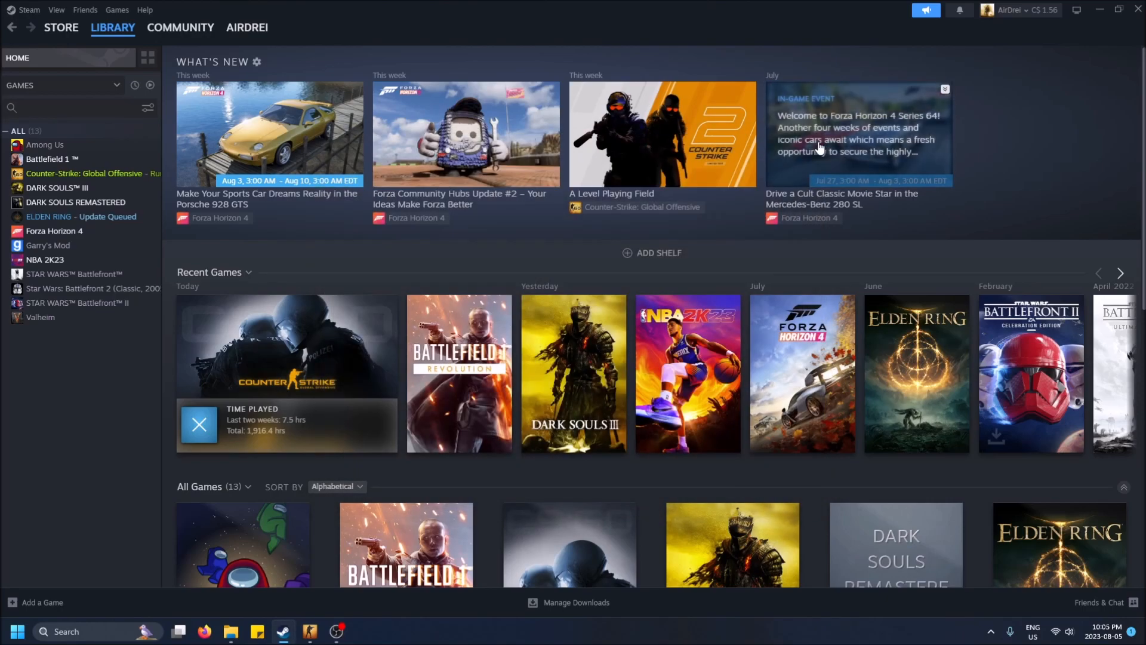
mouse_move(105, 195)
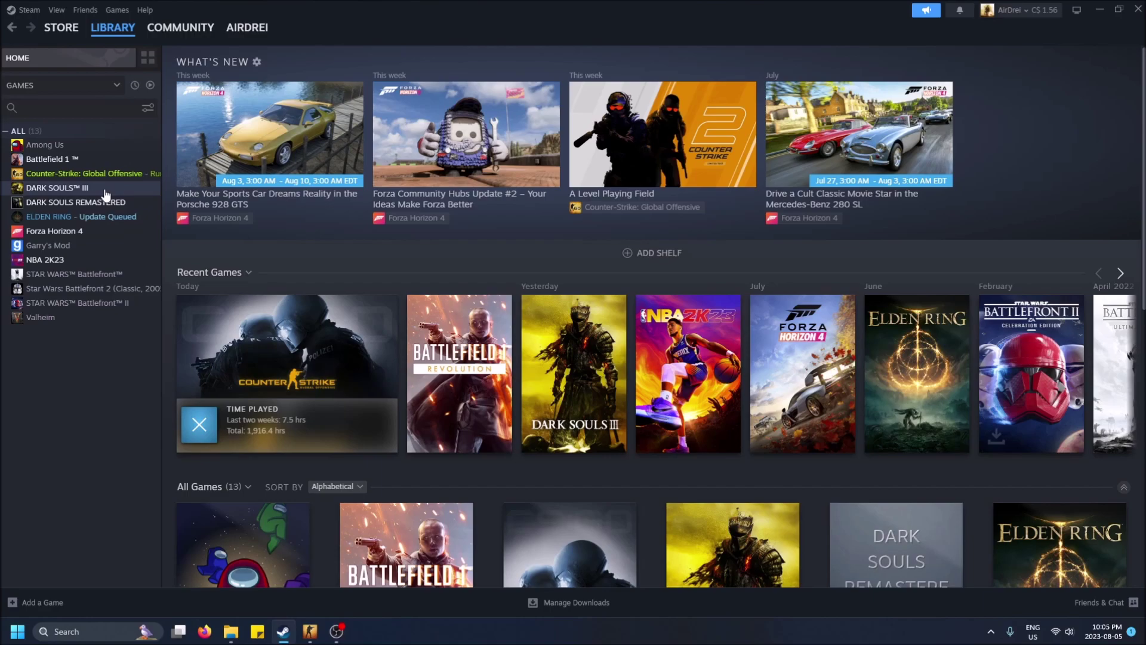
right_click(85, 173)
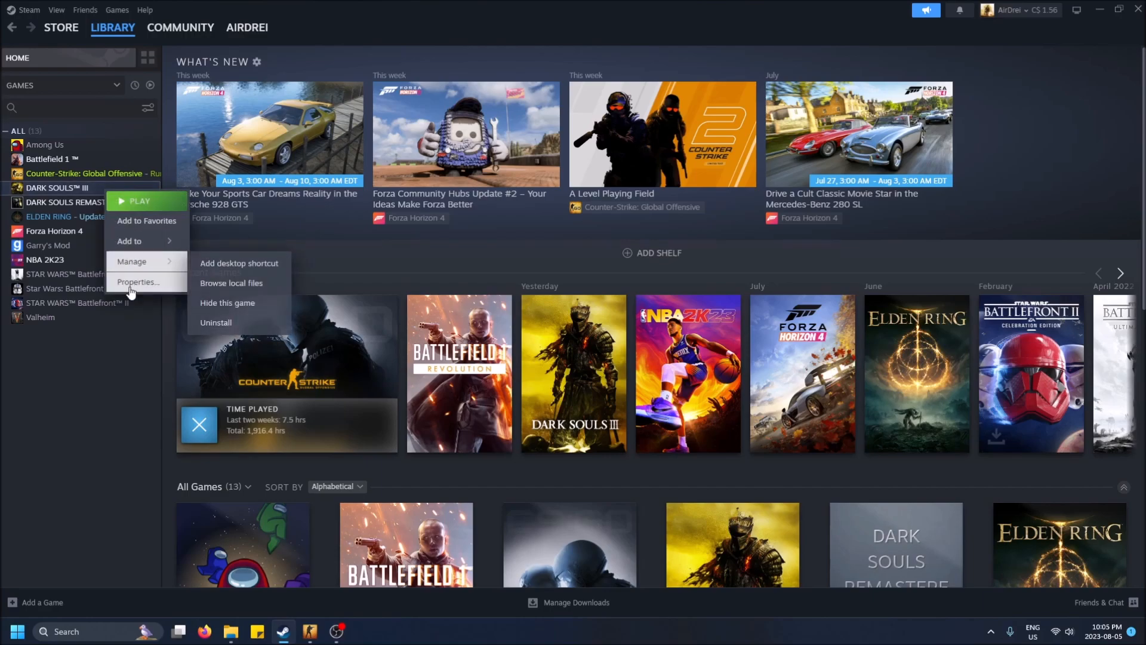
left_click(138, 282)
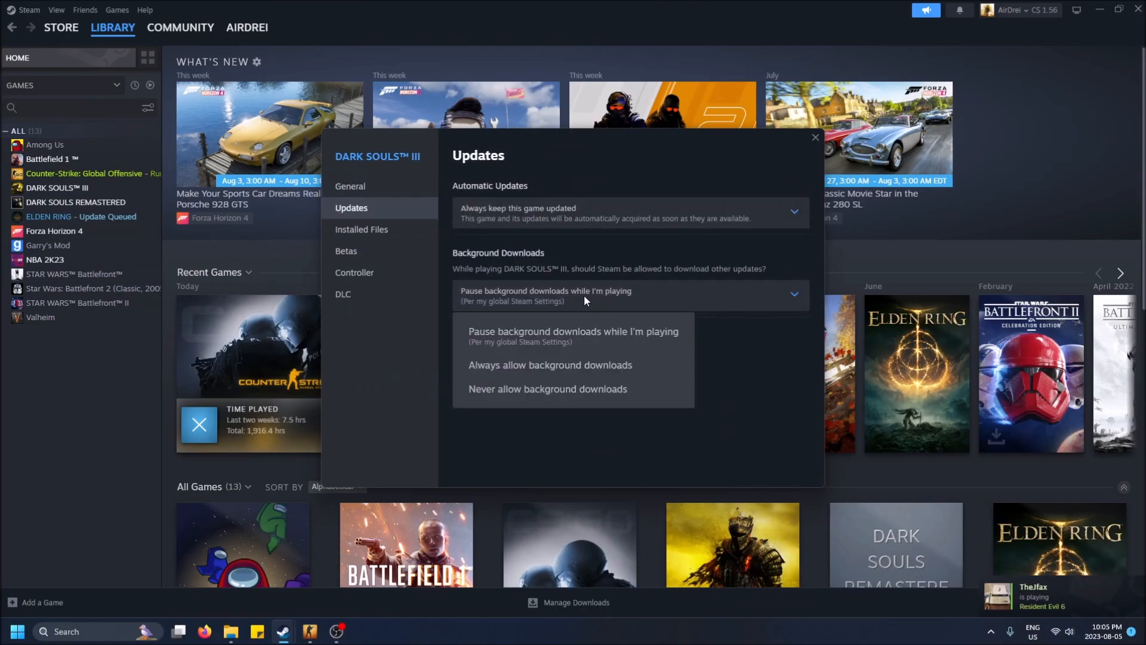
left_click(550, 365)
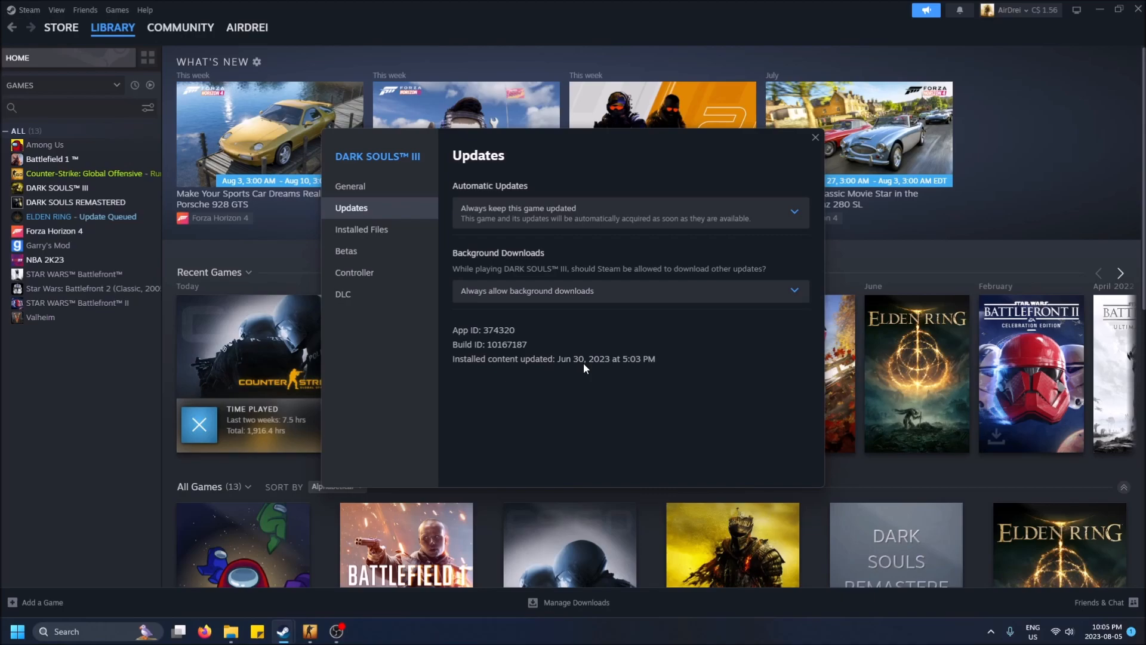
Step: Switch Dark Souls III to pause background downloads while playing, then list its automatic update choices
left_click(630, 291)
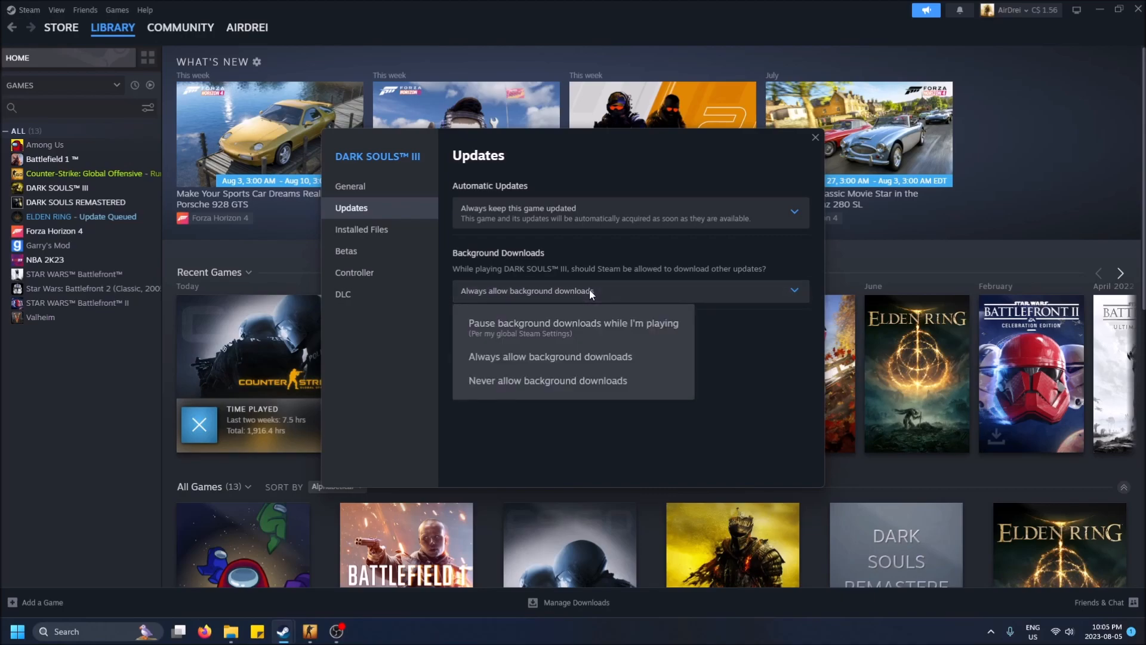
left_click(573, 323)
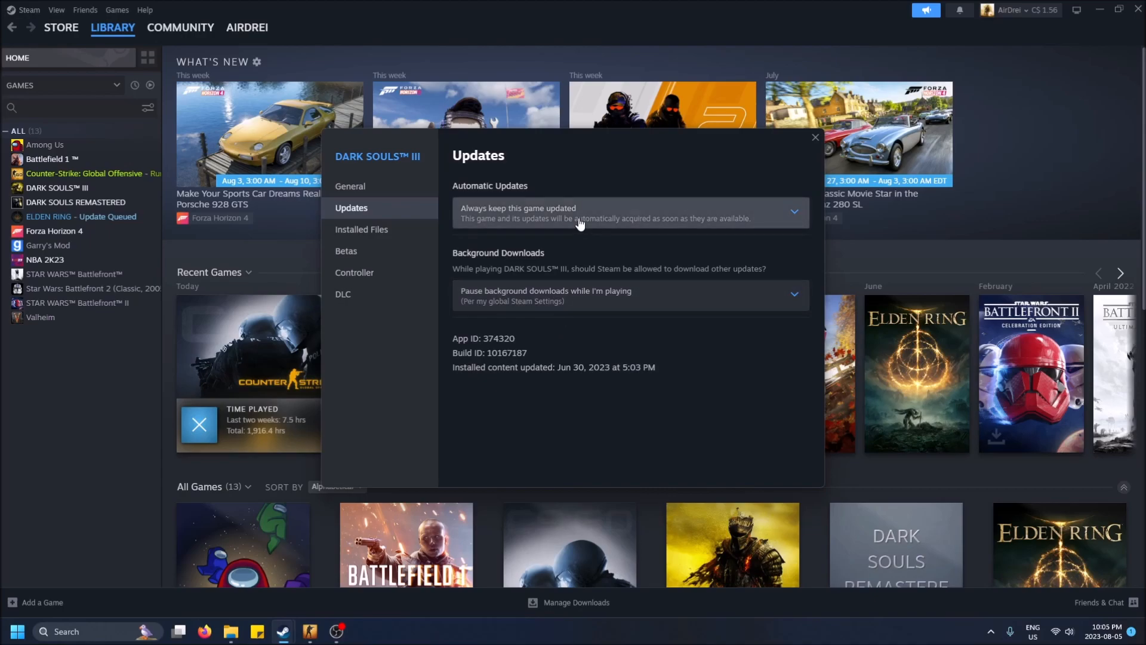
left_click(631, 213)
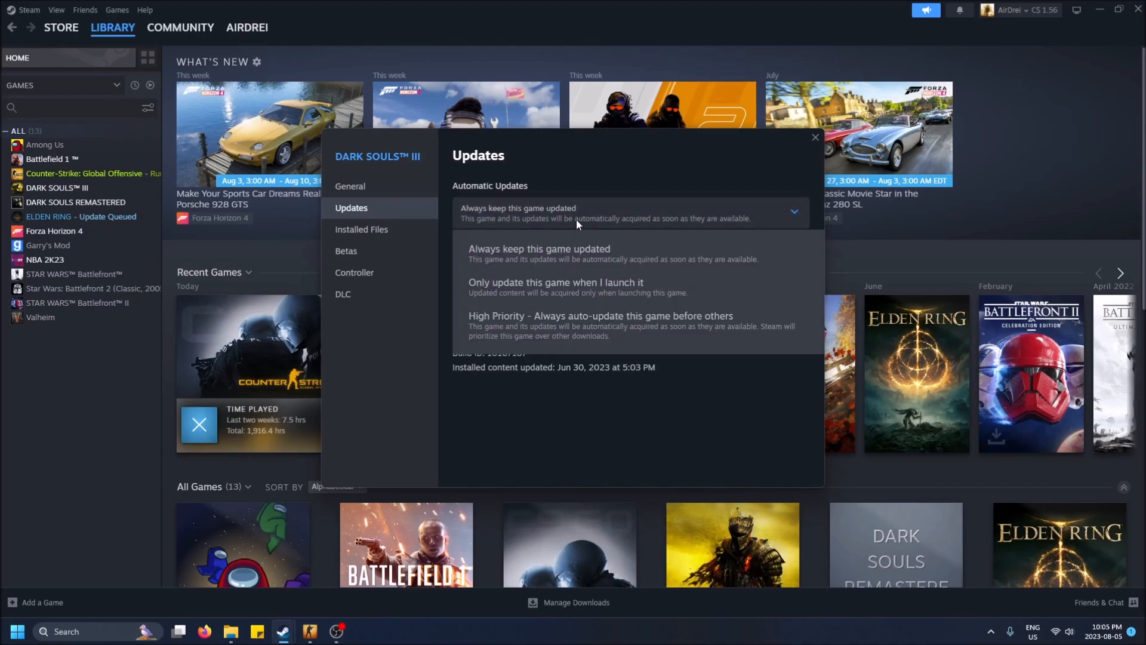
mouse_move(569, 264)
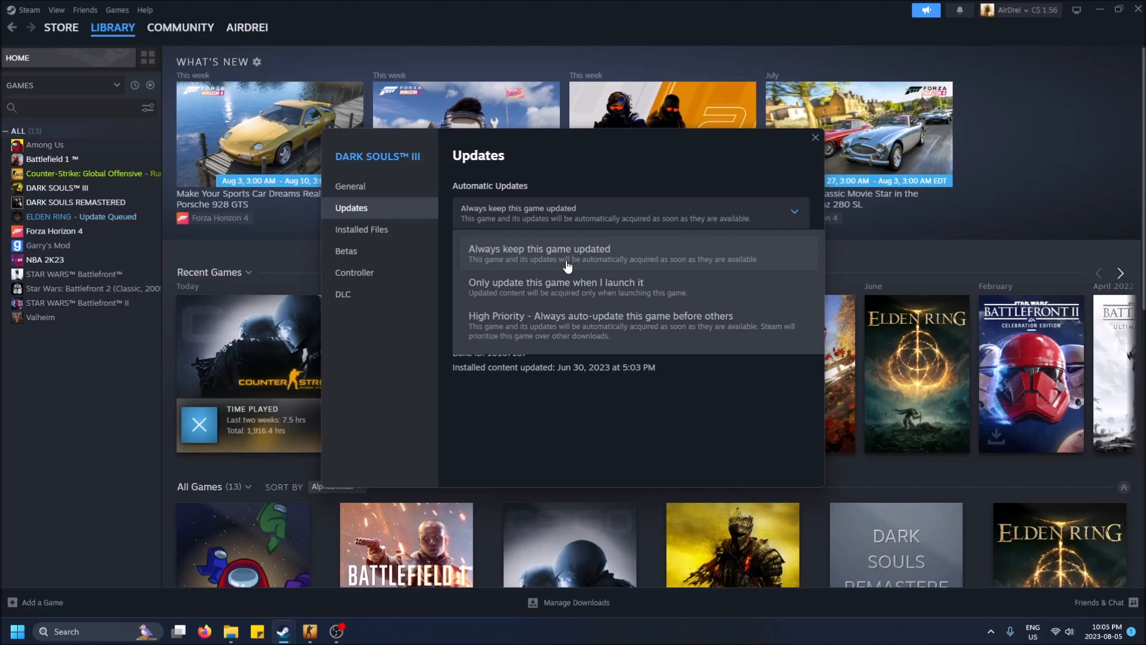
mouse_move(750, 176)
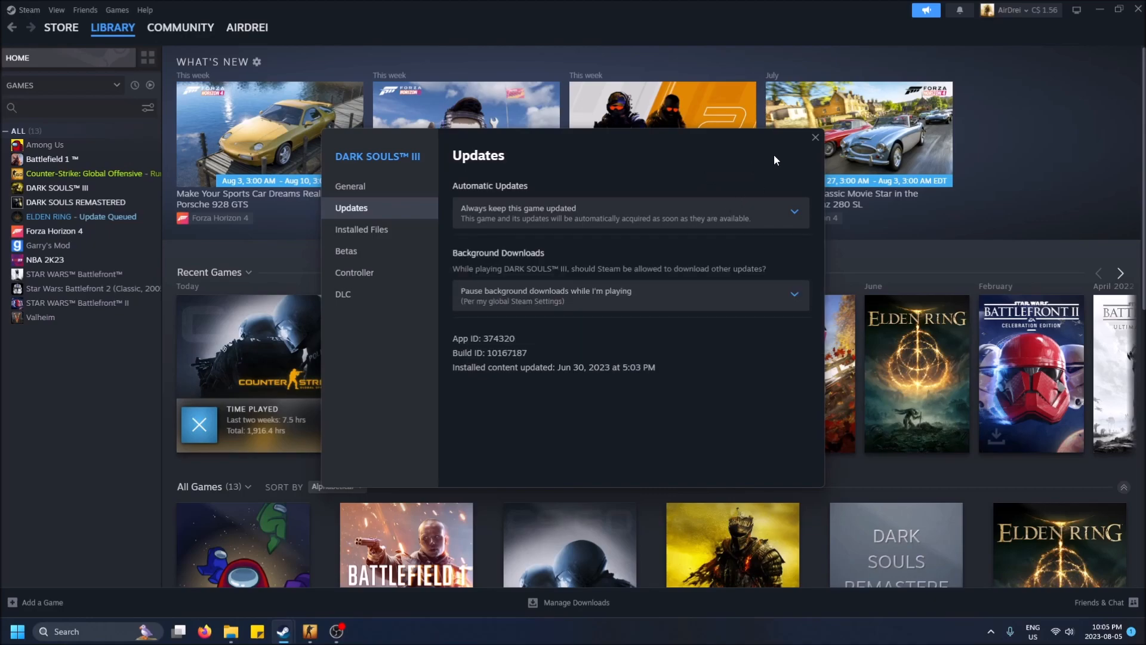
mouse_move(818, 154)
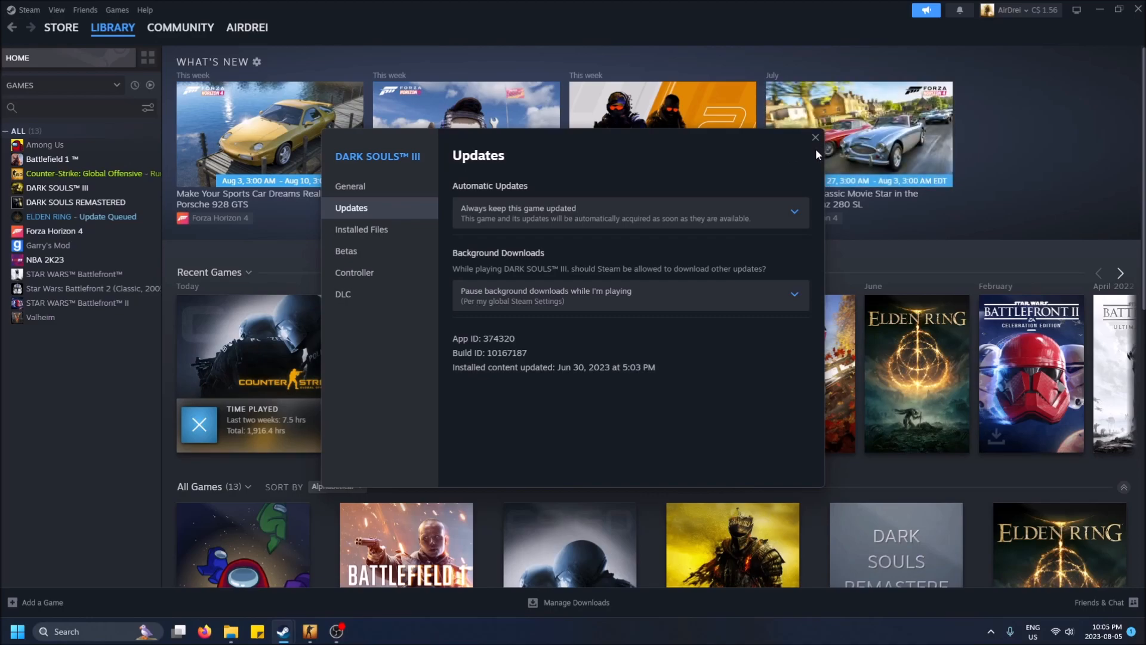